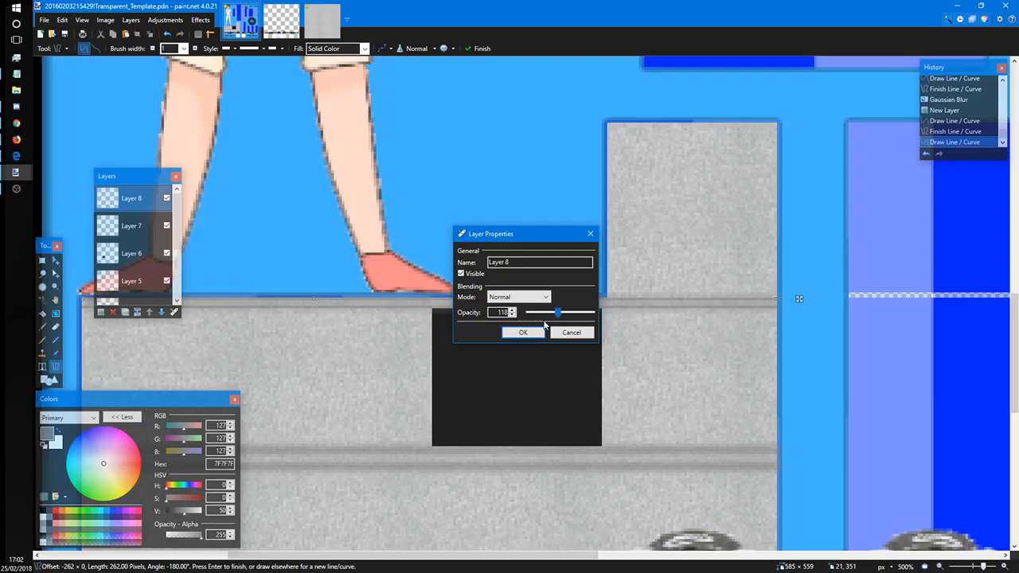
- Apply the new, lower opacity to the seam layer (Layer 8)
click(523, 332)
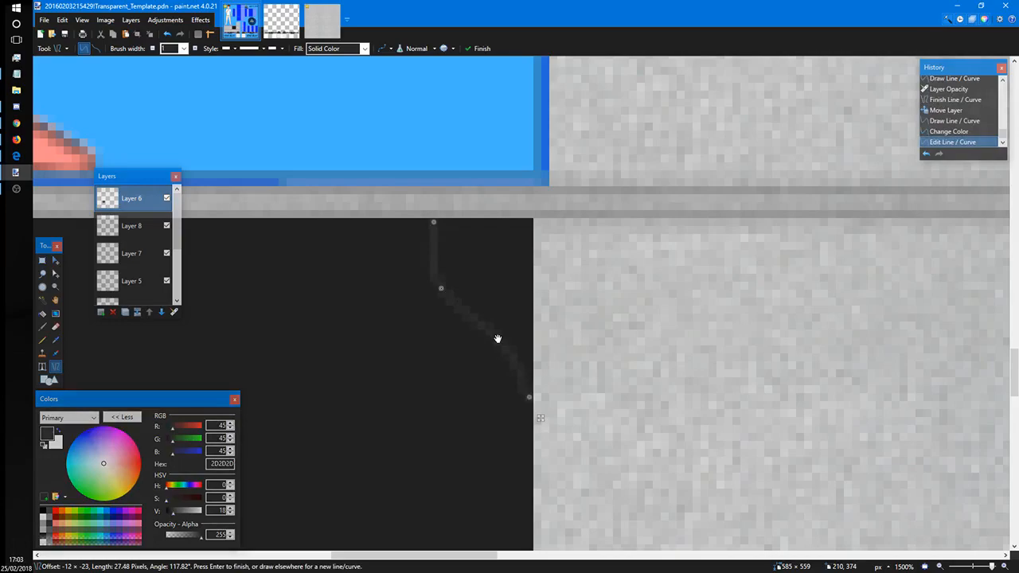
- Delete the layer holding the curved seam line
click(100, 312)
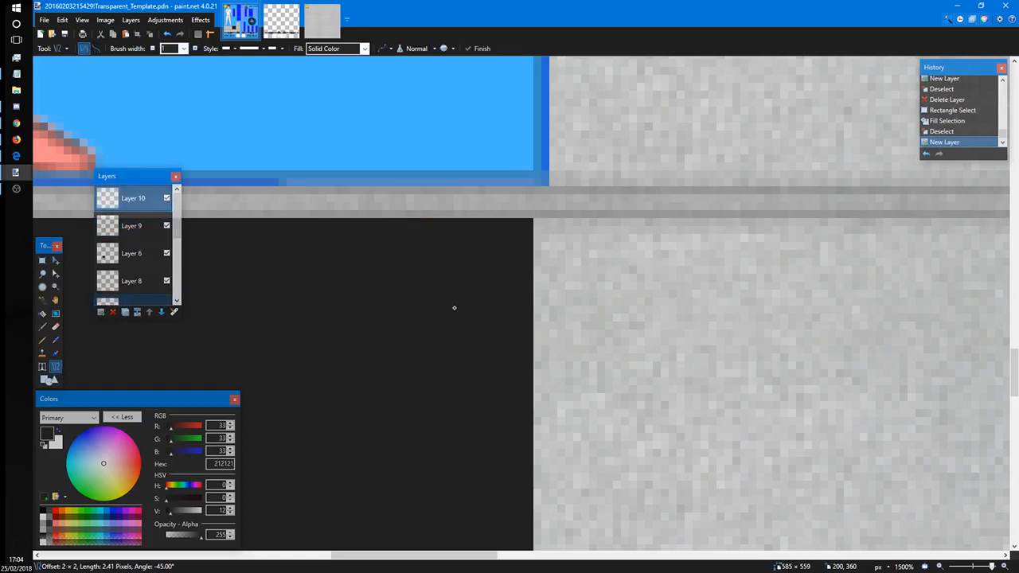
- Paint a faint diagonal seam line across the dark patch
drag(401, 222, 529, 390)
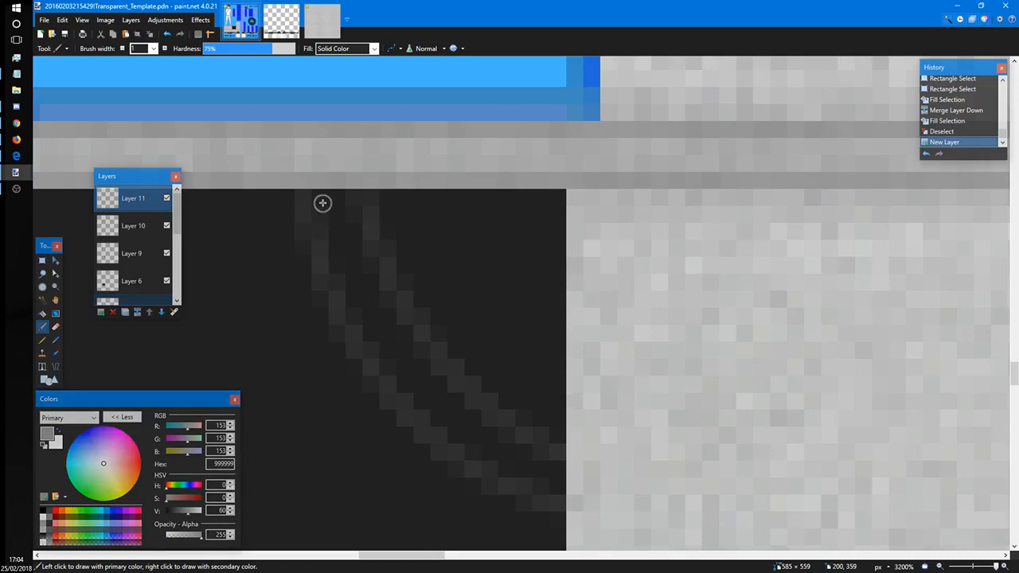
- Brush a curved 999999 gray stroke over the patch's top-right corner
drag(322, 203, 454, 414)
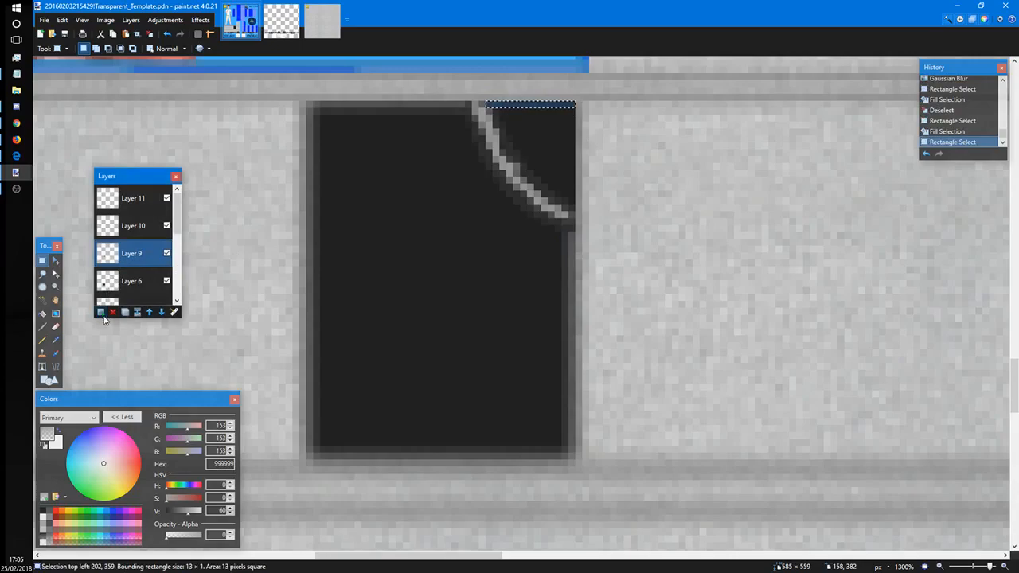
- Delete the unneeded layer and select a strip of the patch to fill
click(166, 253)
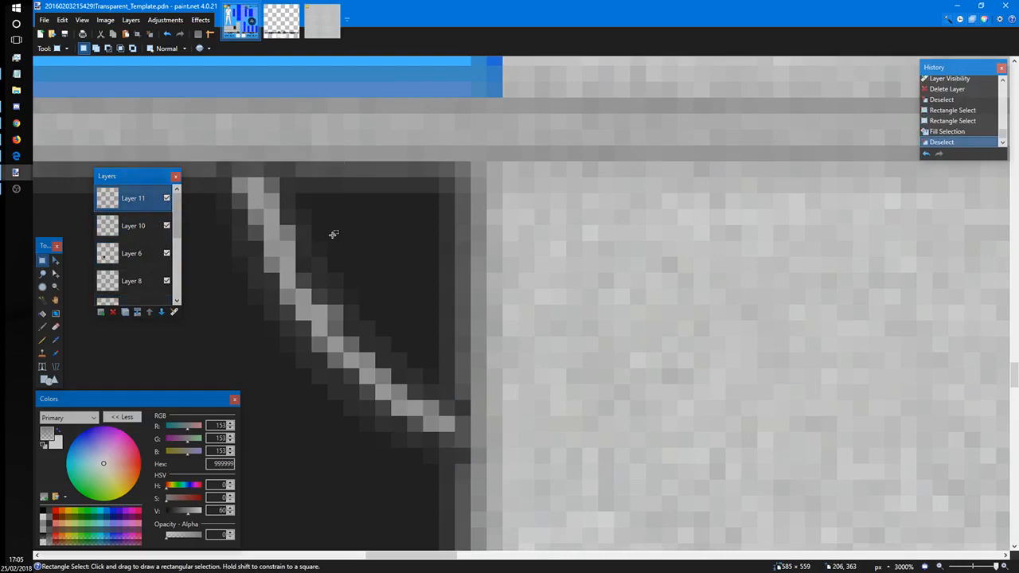
drag(463, 390, 463, 450)
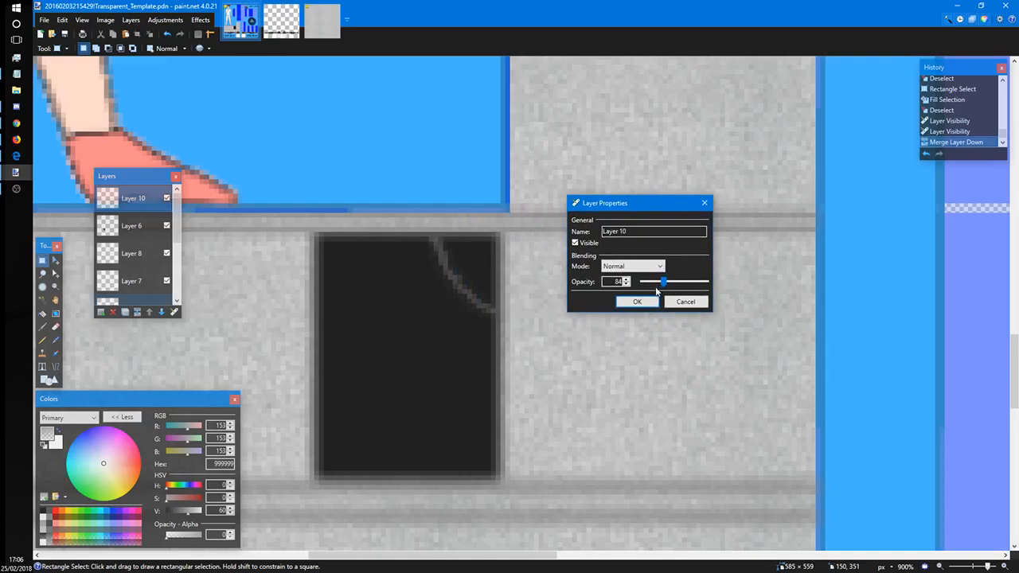
- Confirm the lowered seam layer opacity in Layer Properties
click(636, 301)
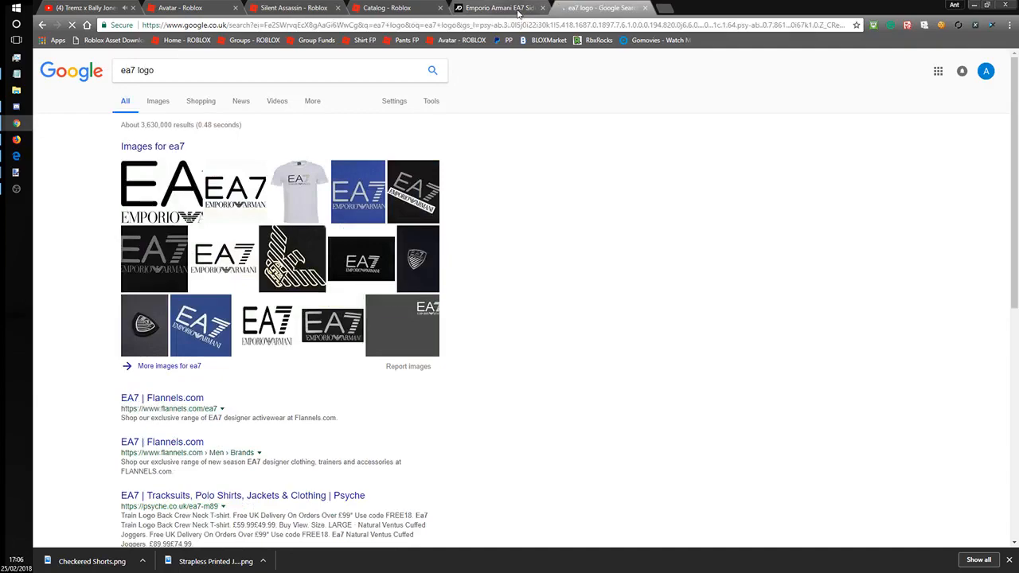
- Search Google Images for 'ea7 logo white' and copy the white logo image
click(158, 100)
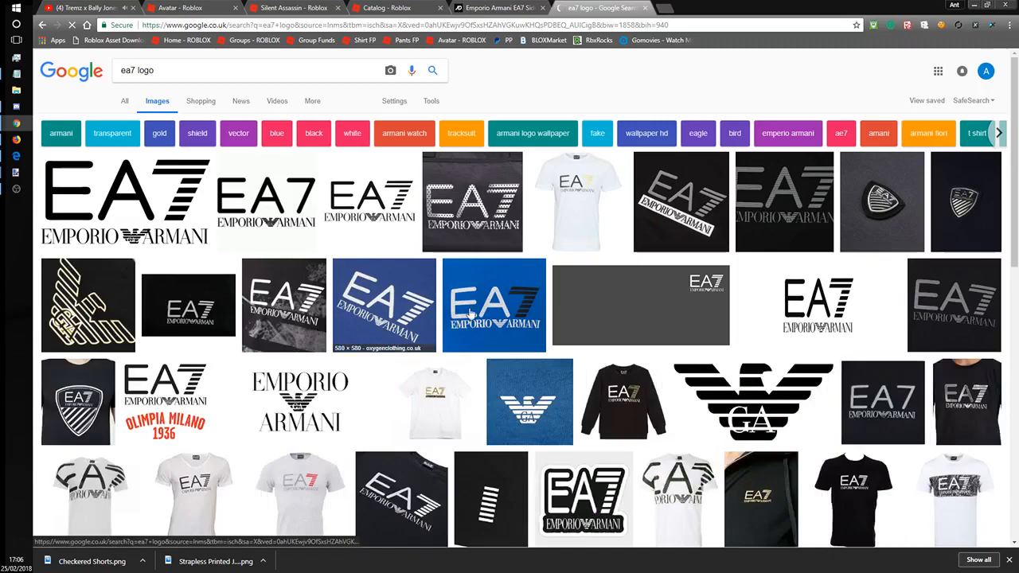
click(184, 70)
text( white)
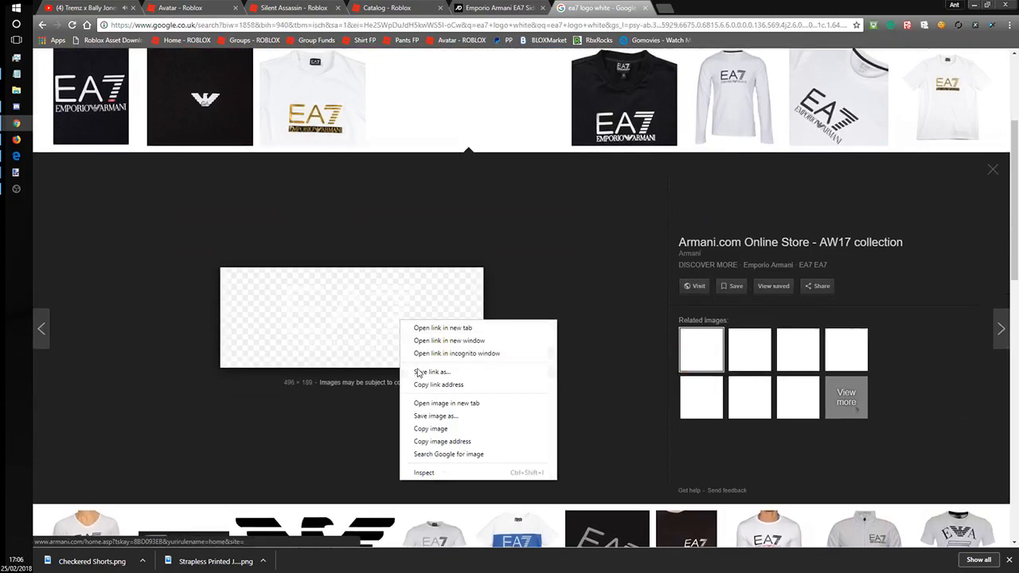
click(12, 171)
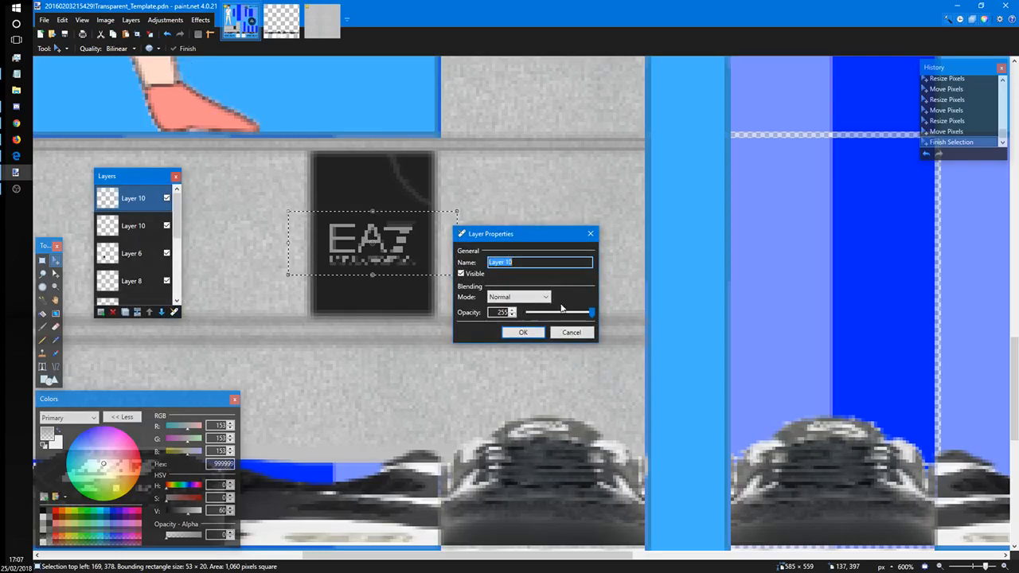
- Brighten the EA7 lettering with a Hue/Saturation lightness adjustment
click(167, 19)
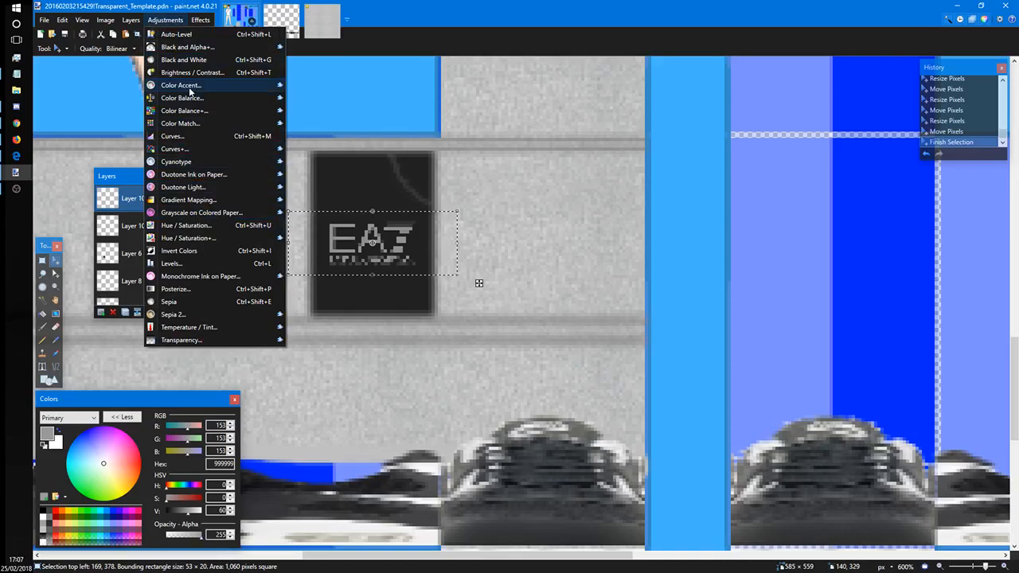
click(186, 225)
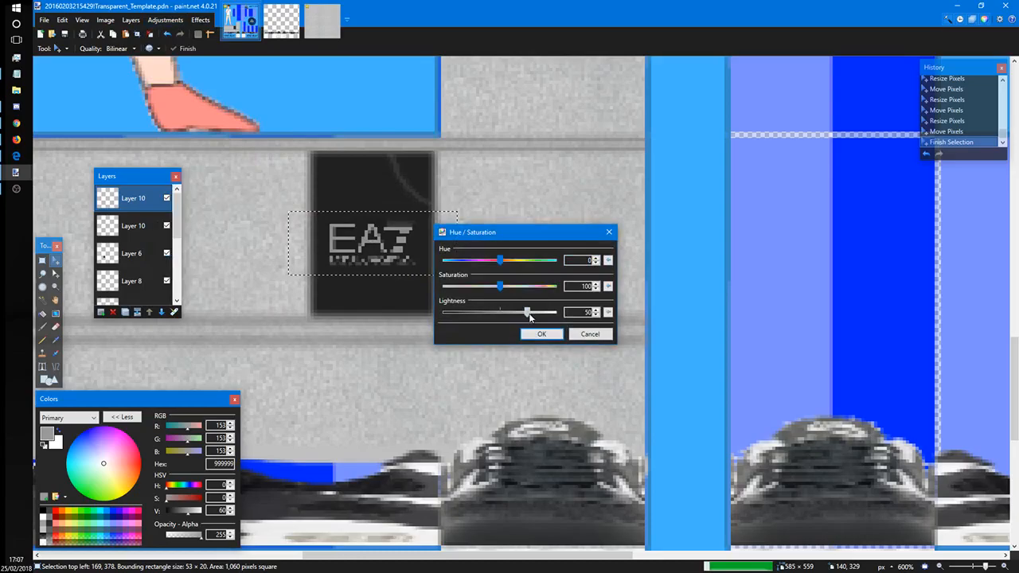
click(541, 333)
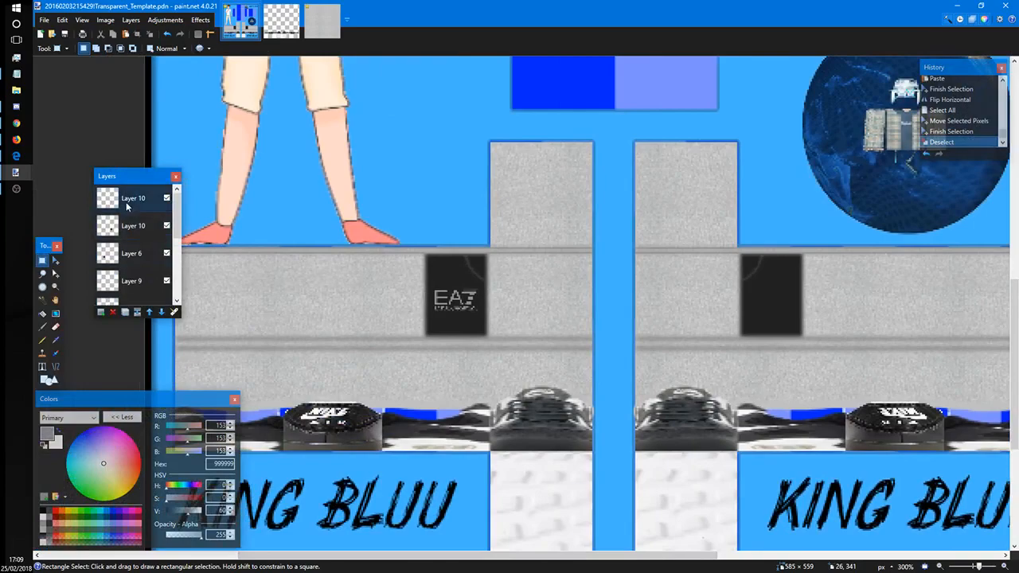
- Select the top layer to begin merging the template layers down
click(137, 312)
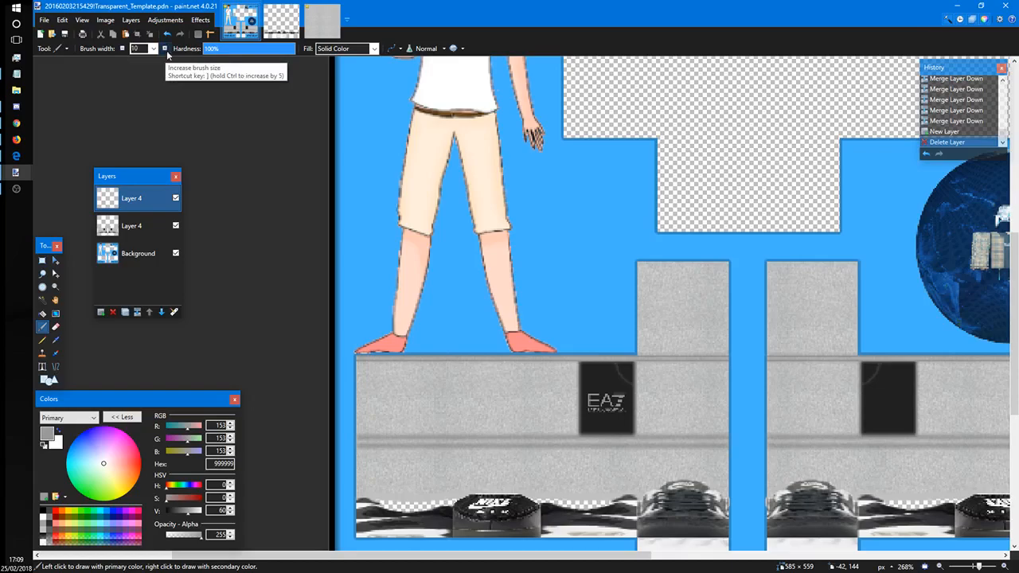
- Paint thick gray seam strokes along the left upper panel edges
drag(358, 355, 605, 356)
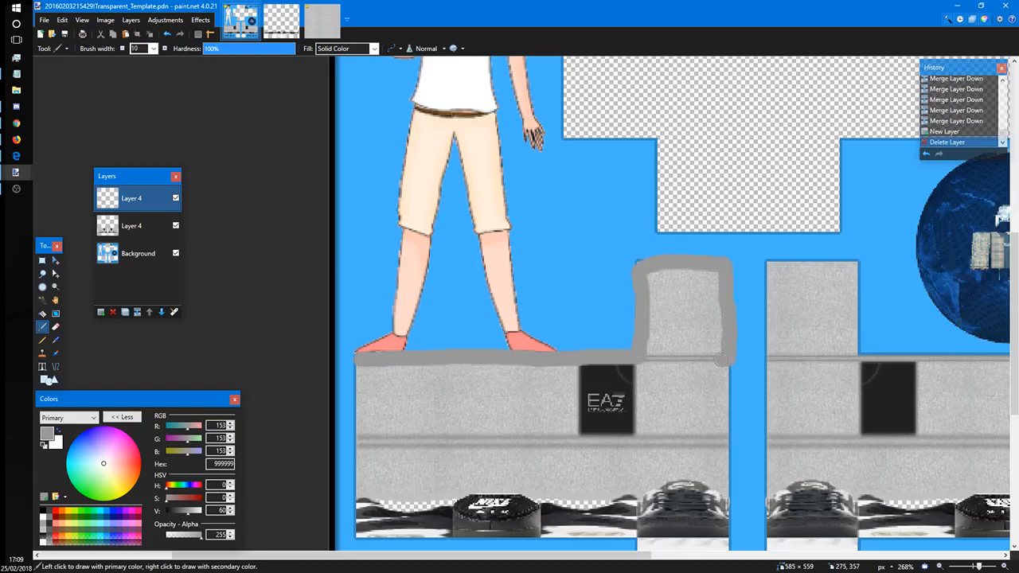
drag(720, 358, 629, 430)
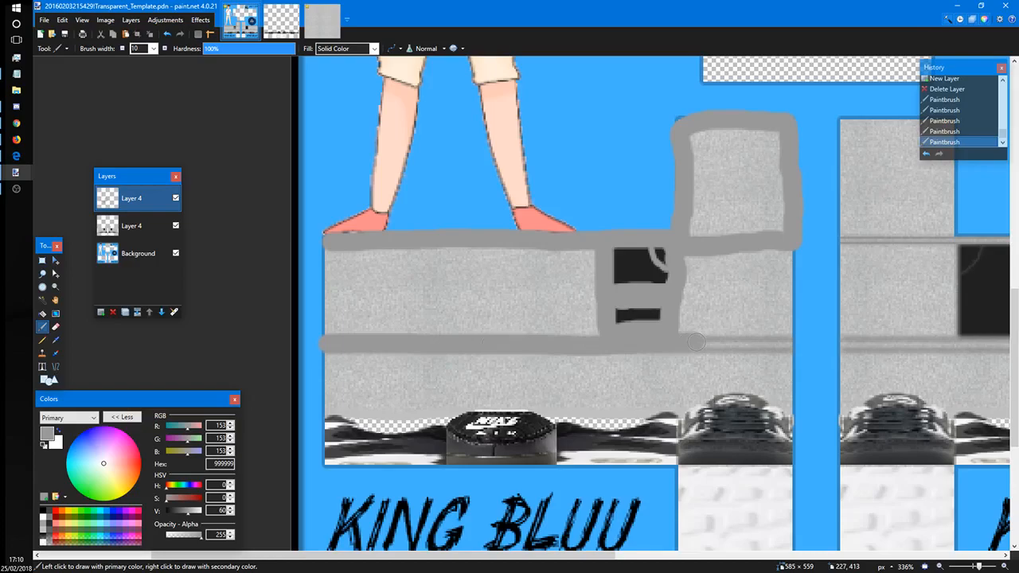
- Paint gray seam strokes across the left and right shirt panels and soften them with Gaussian Blur
drag(696, 342, 788, 398)
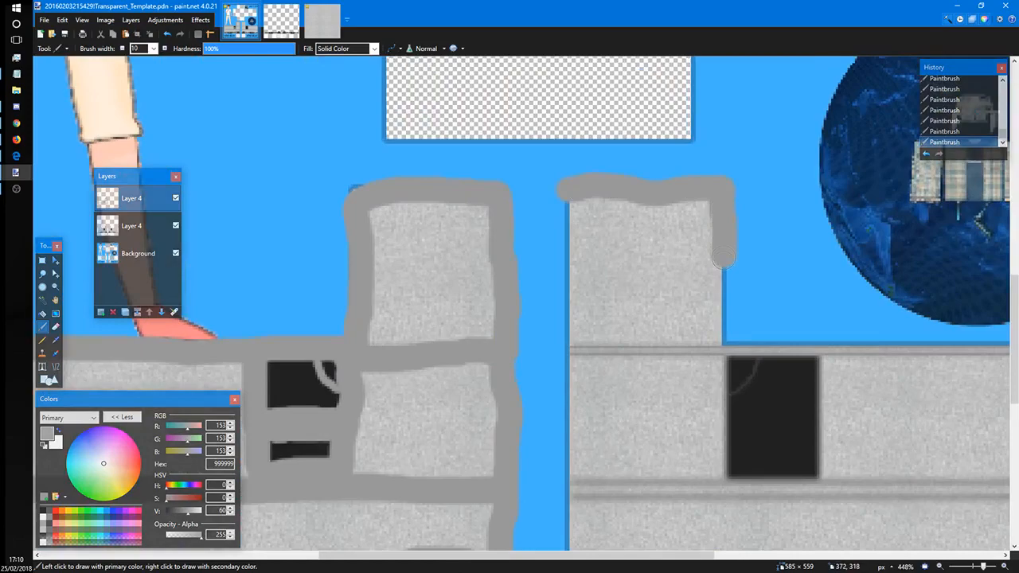
drag(725, 259, 812, 350)
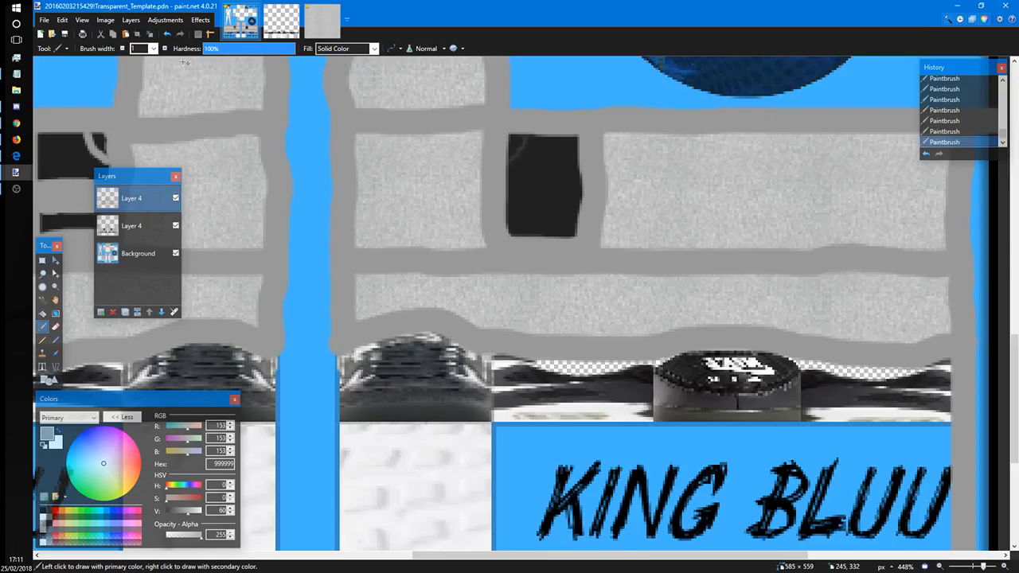
click(202, 20)
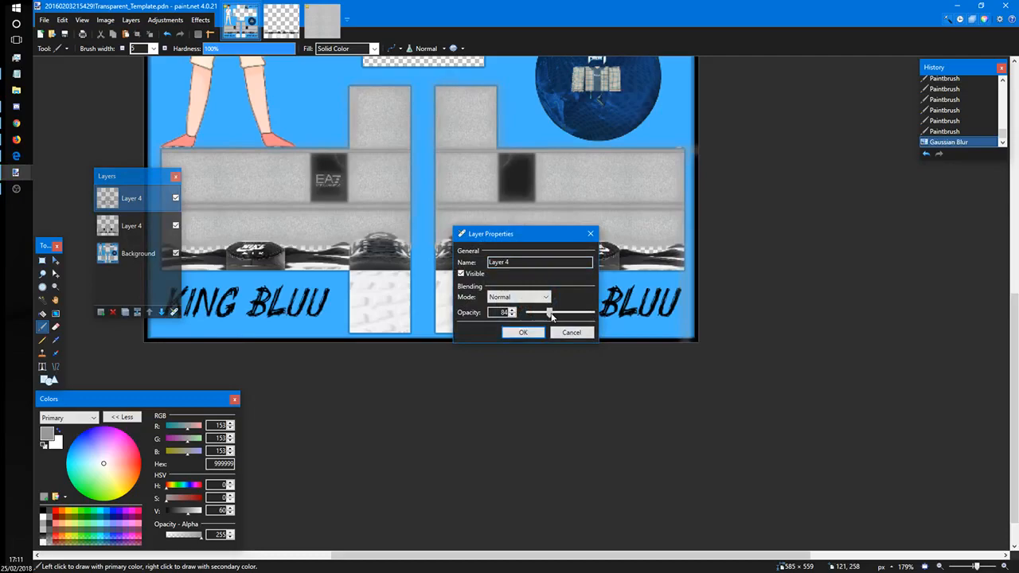
- Set the seam layer's opacity to a partial value so the panels show through, and confirm
drag(547, 312, 529, 312)
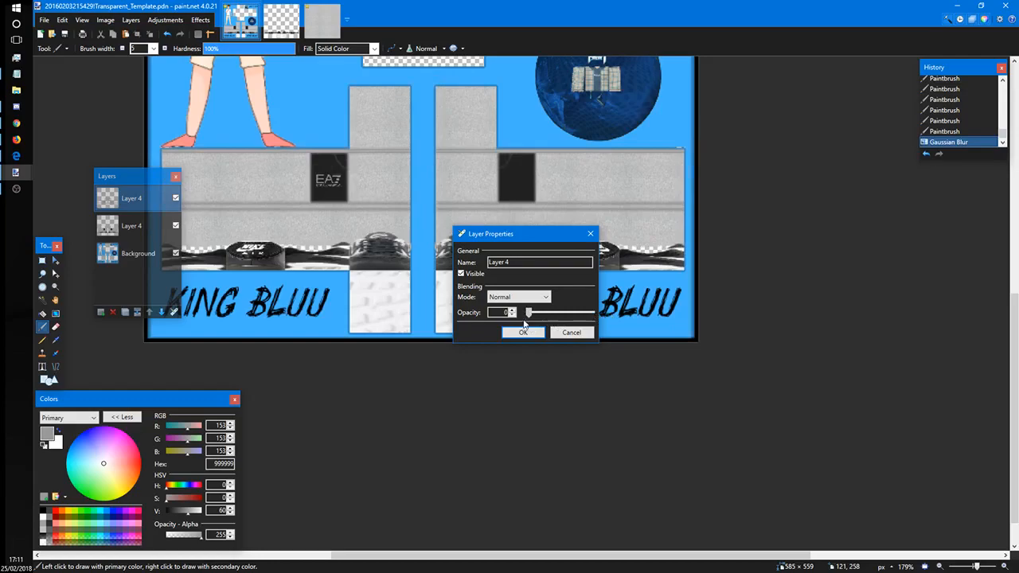
drag(527, 312, 555, 312)
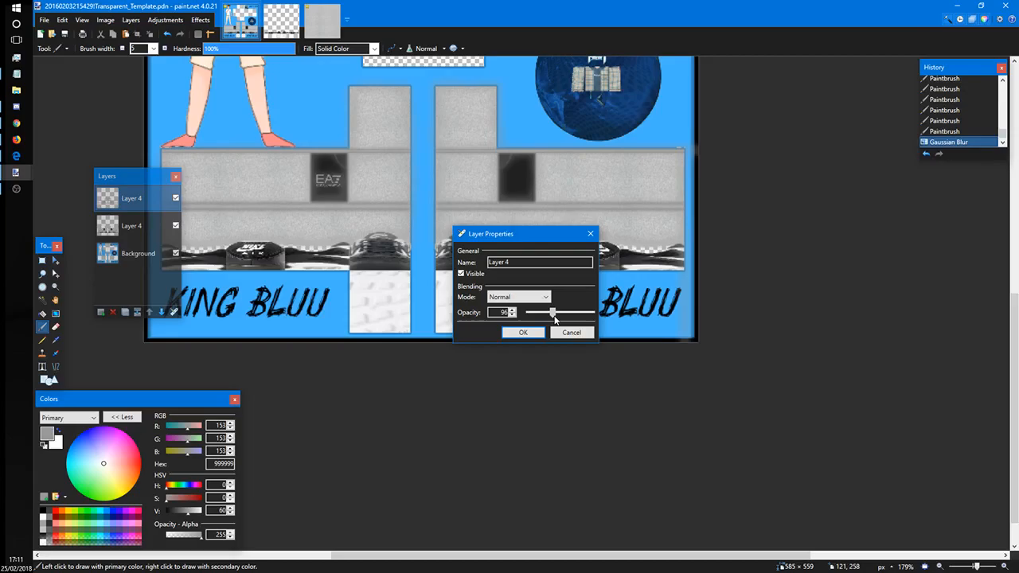
click(523, 332)
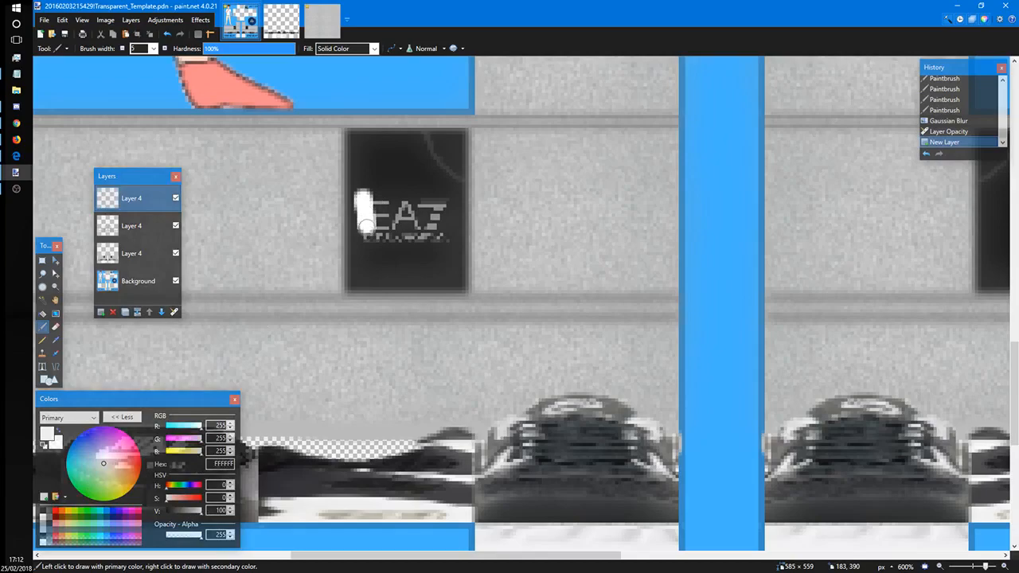
- Paint a white highlight patch over the EA7 lettering on the new layer
click(187, 21)
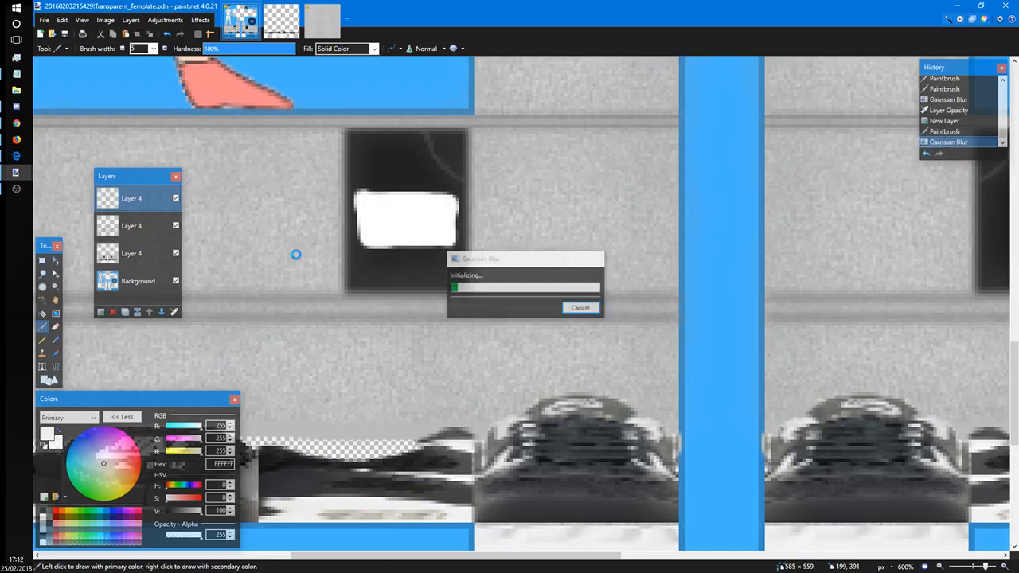